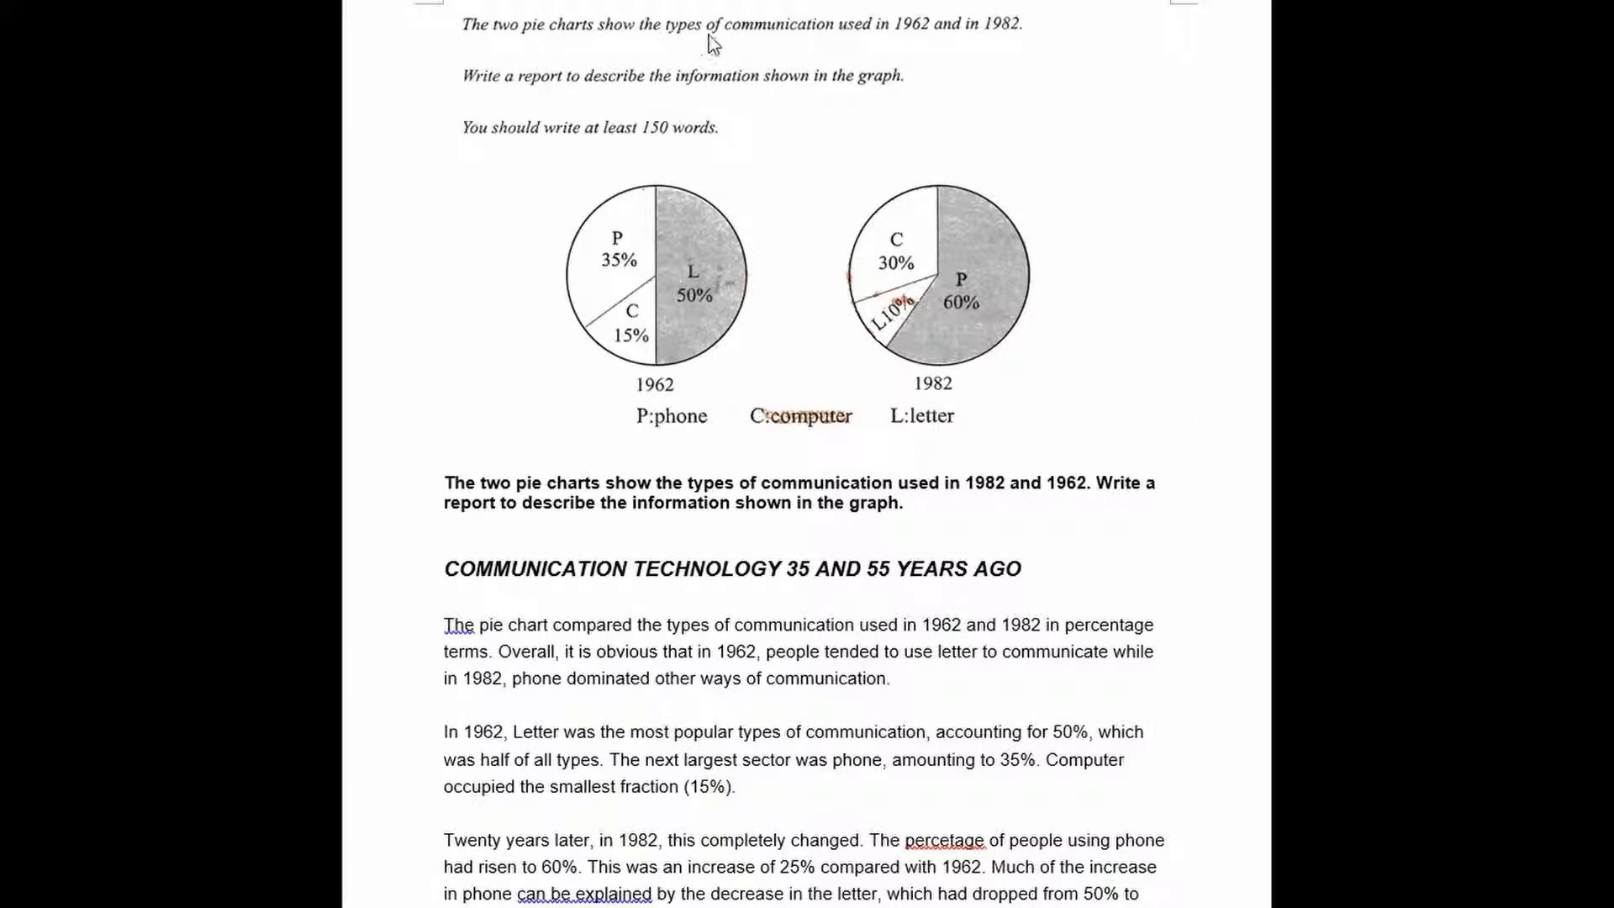
mouse_move(700, 356)
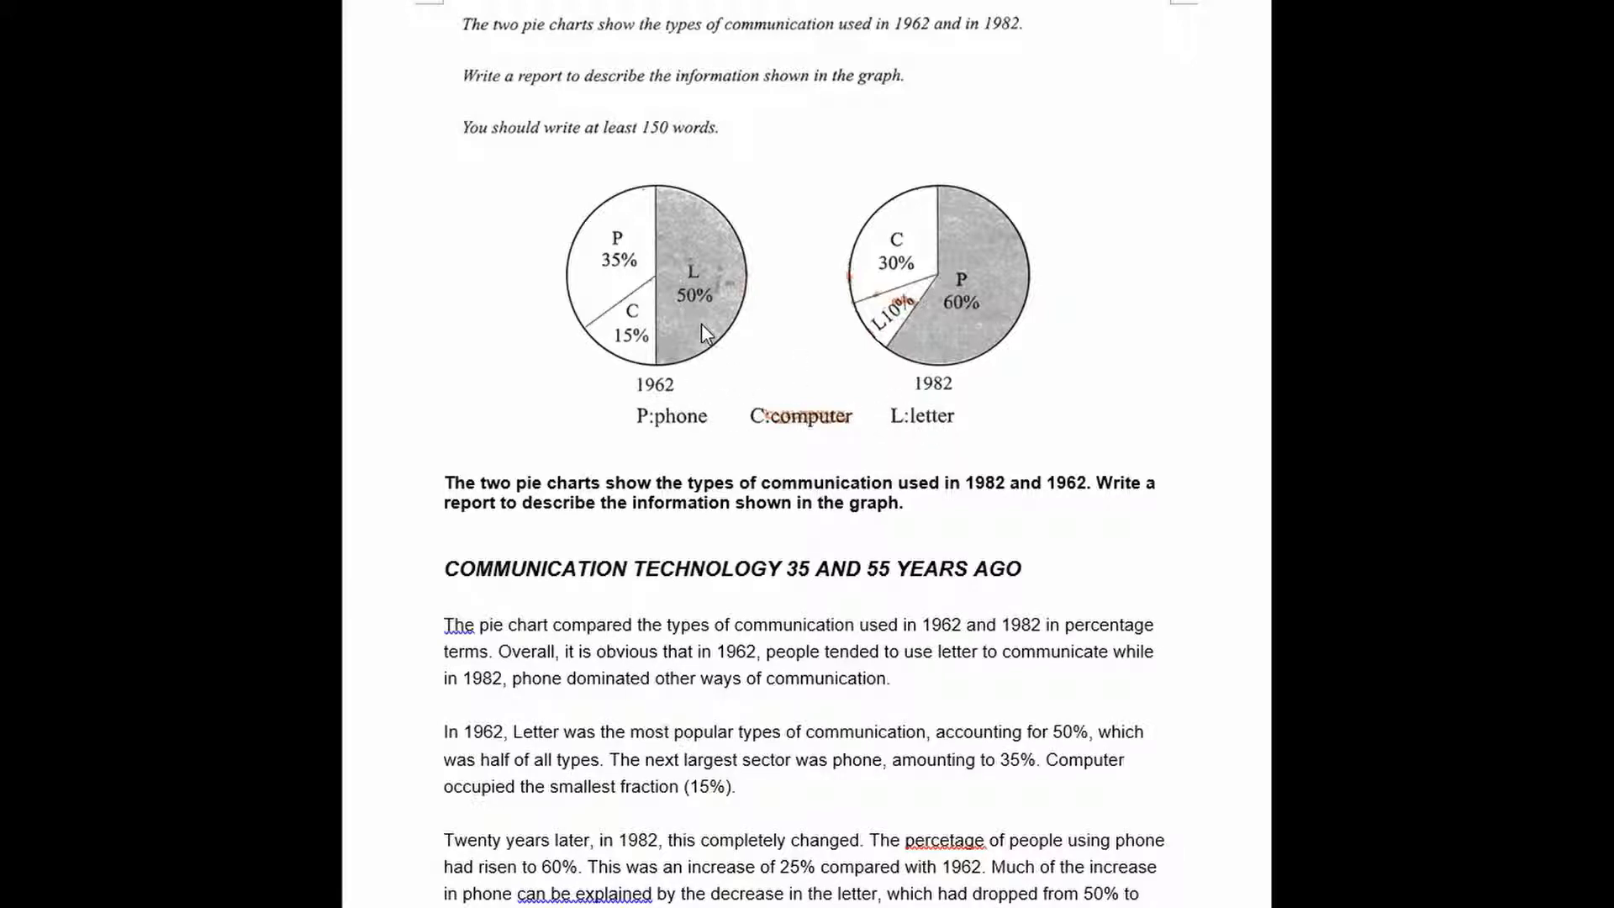
scroll(down, 3)
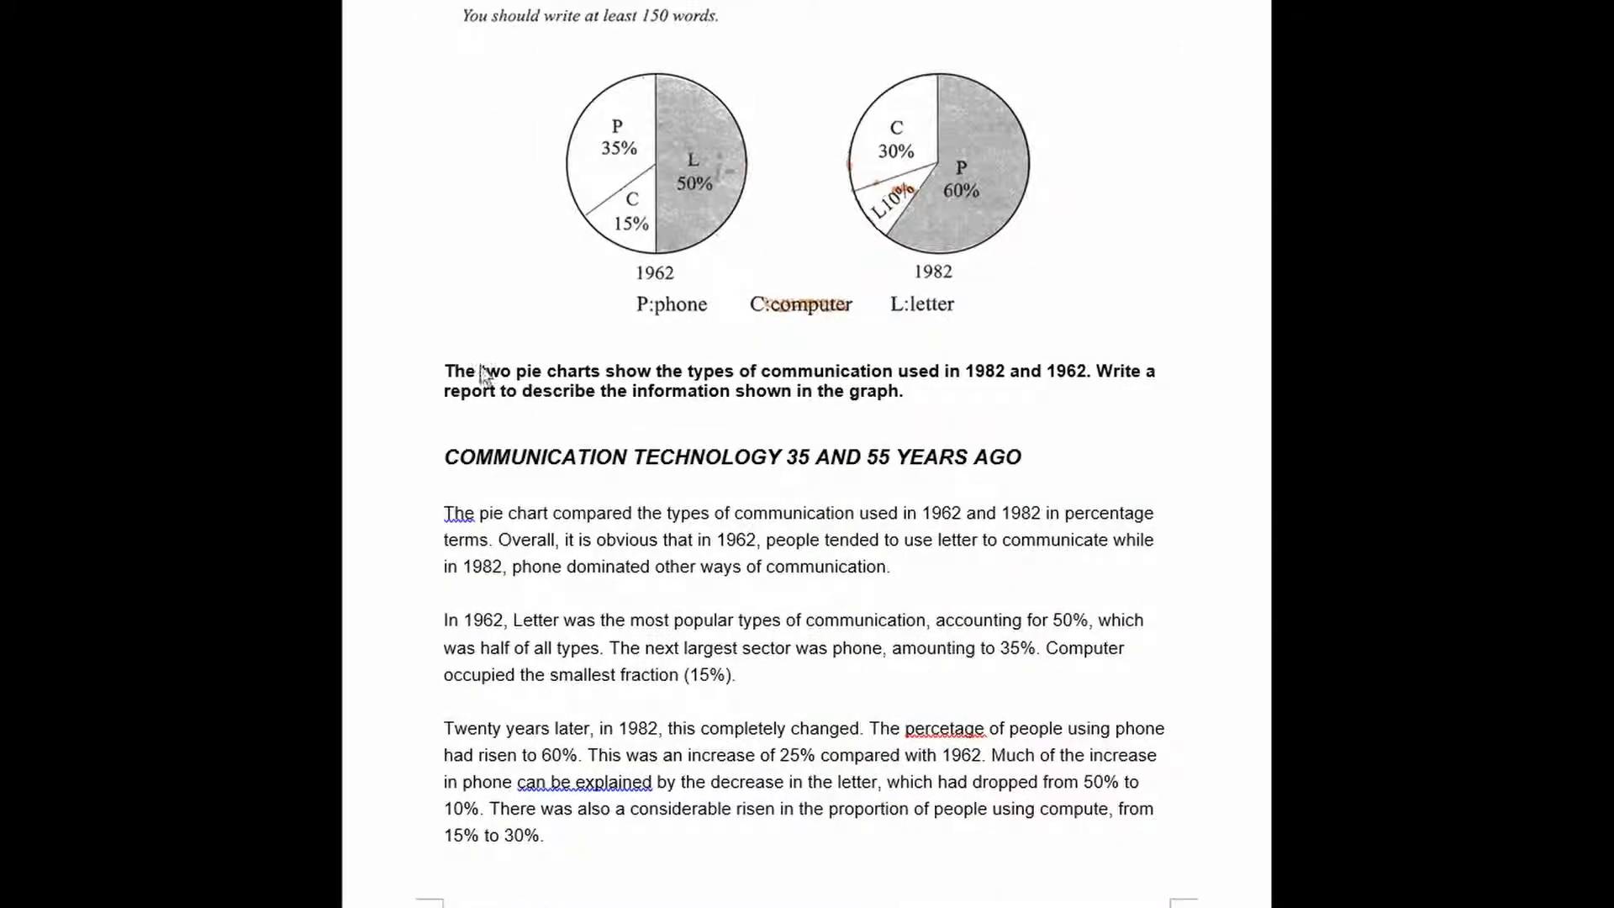
scroll(down, 3)
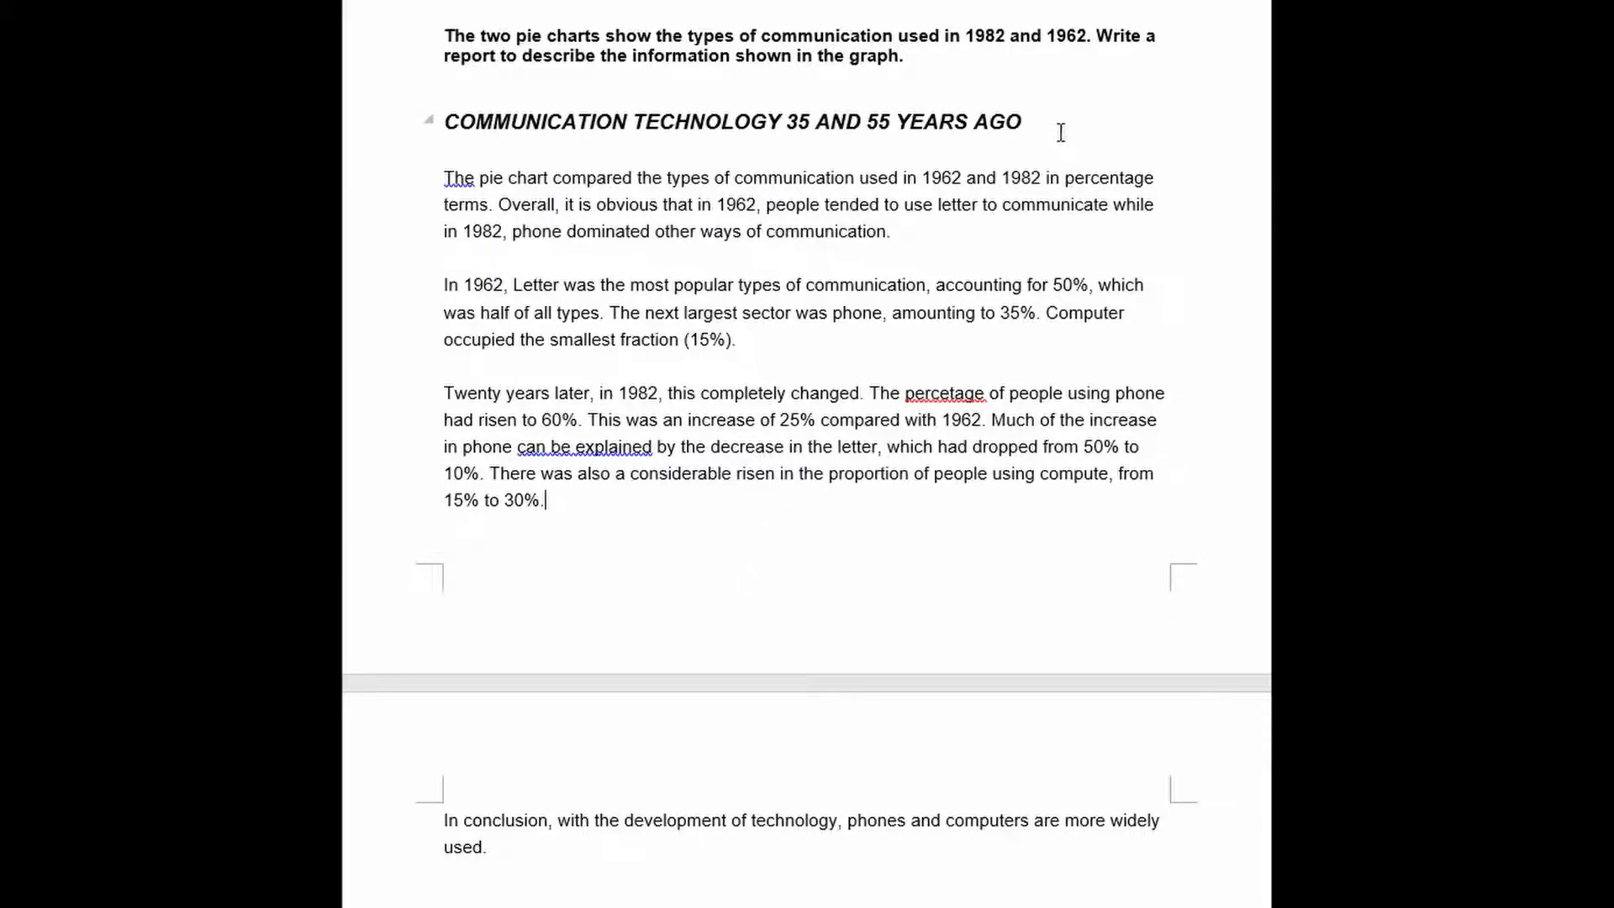
mouse_move(861, 504)
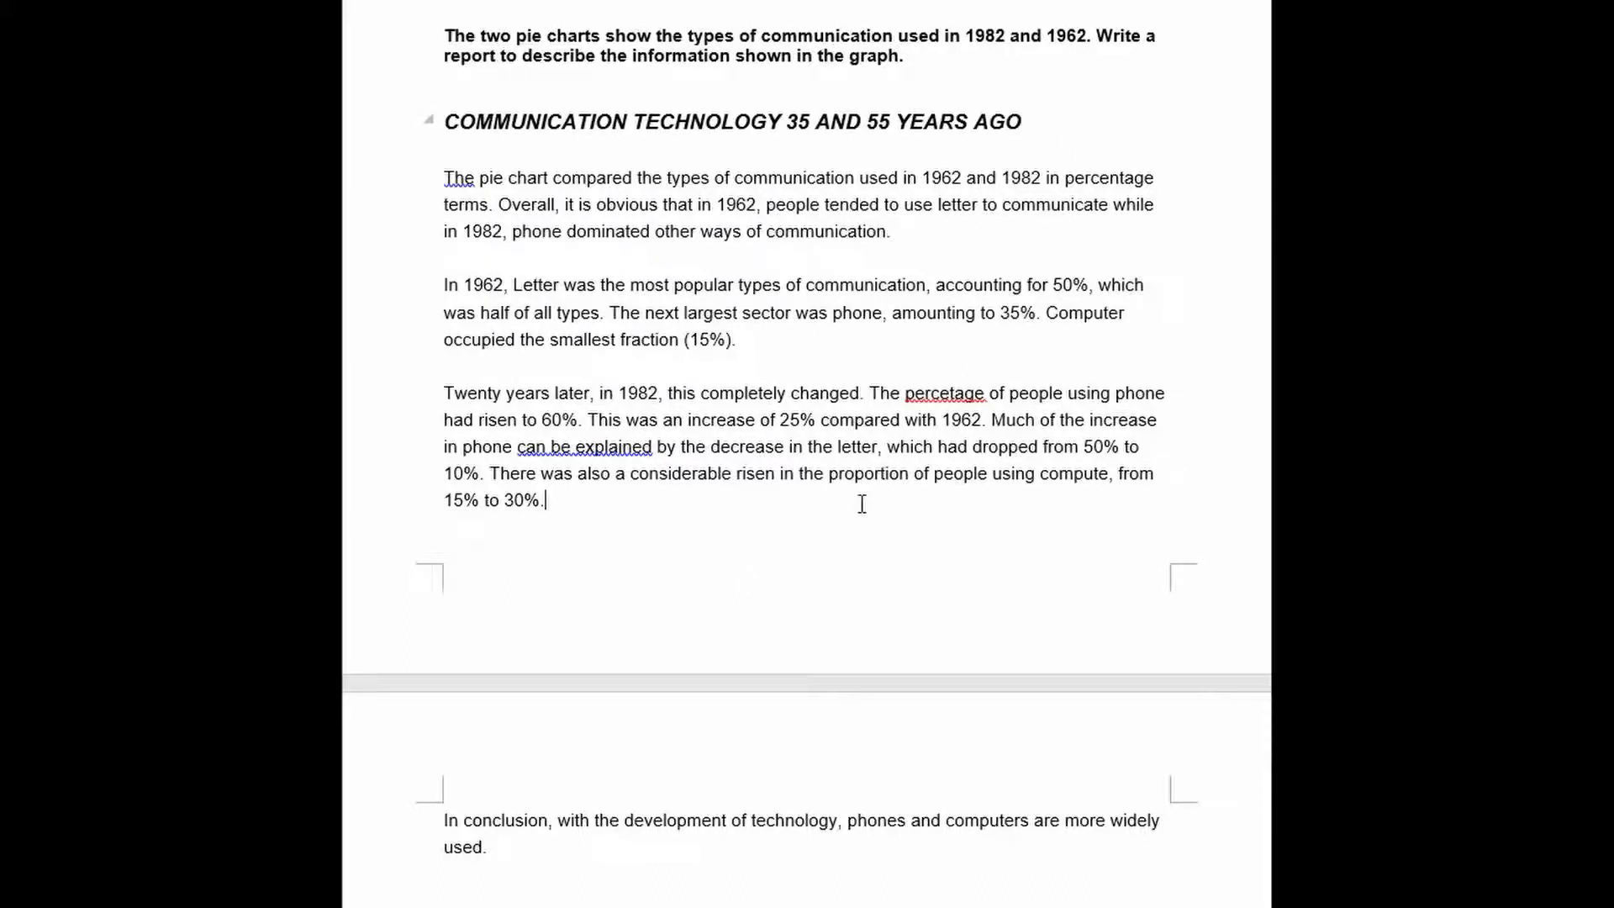